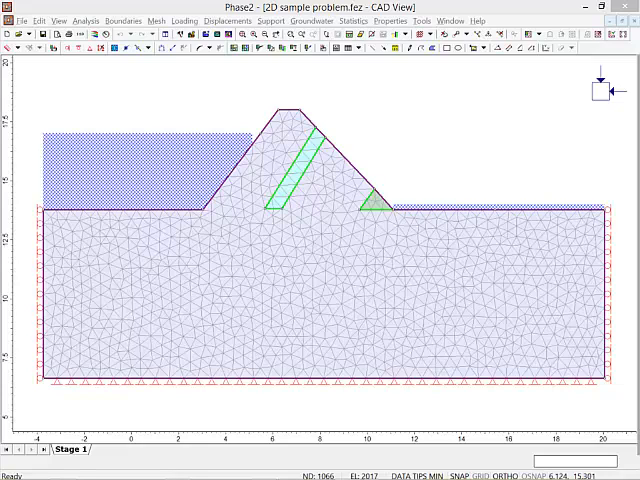
In Project Settings > Groundwater, choose Finite Element Analysis with Groundwater Only.
{"action": "key", "text": "alt+tab"}
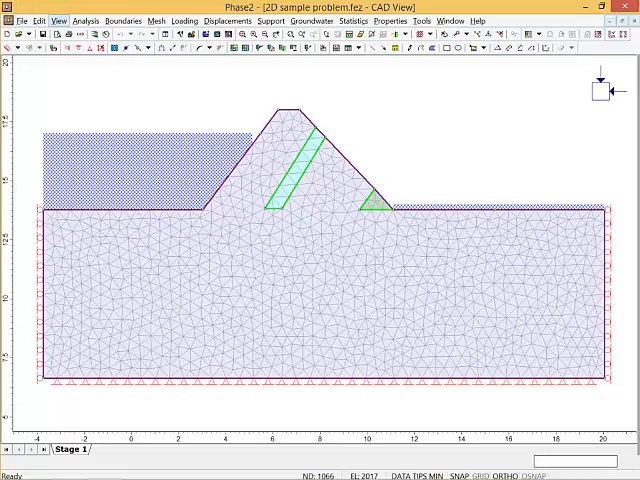
{"action": "left_click", "coordinate": [86, 20]}
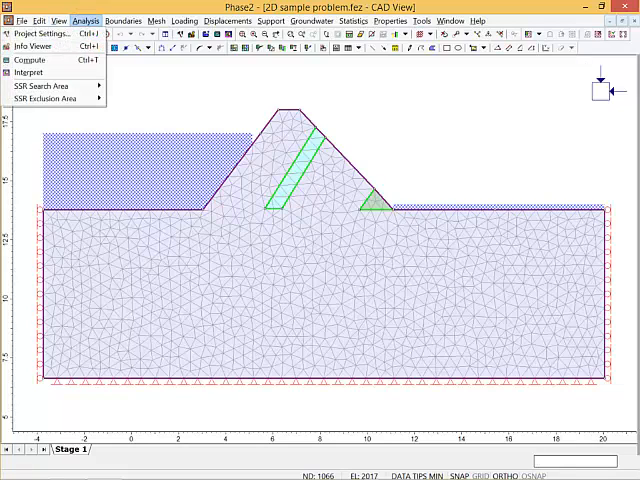
{"action": "left_click", "coordinate": [28, 36]}
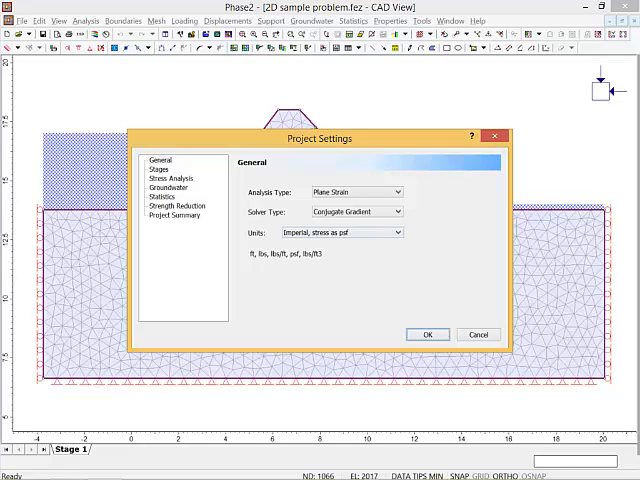
{"action": "mouse_move", "coordinate": [196, 176]}
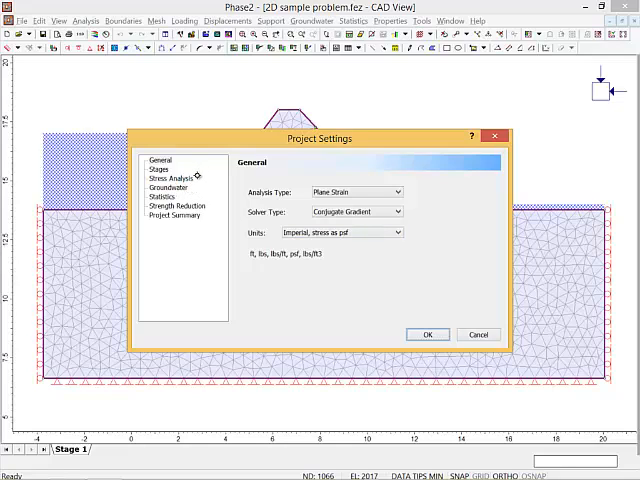
{"action": "left_click", "coordinate": [168, 188]}
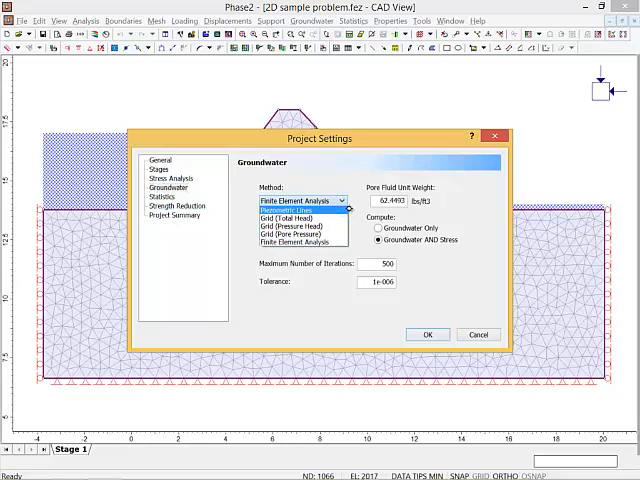
{"action": "left_click", "coordinate": [300, 240]}
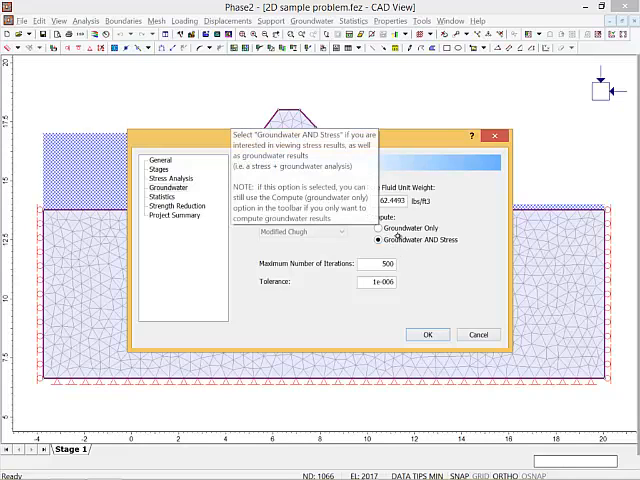
{"action": "mouse_move", "coordinate": [448, 252]}
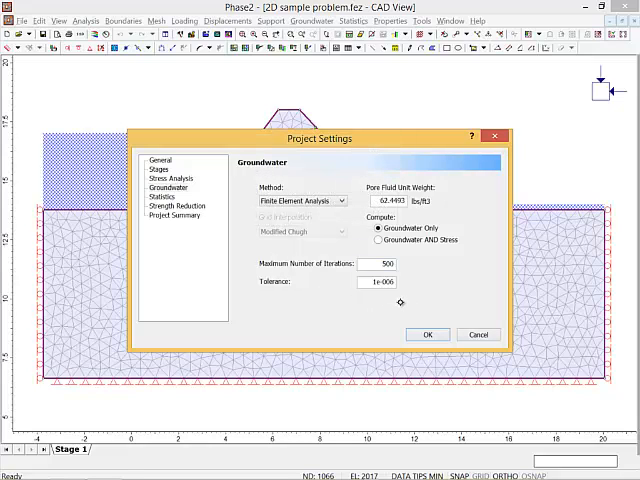
Confirm the groundwater-only settings with OK and return to the meshed dam model.
{"action": "left_click", "coordinate": [428, 334]}
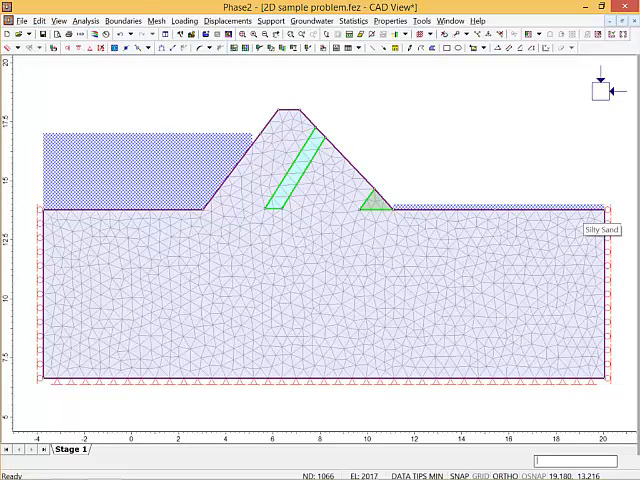
{"action": "left_click", "coordinate": [120, 18]}
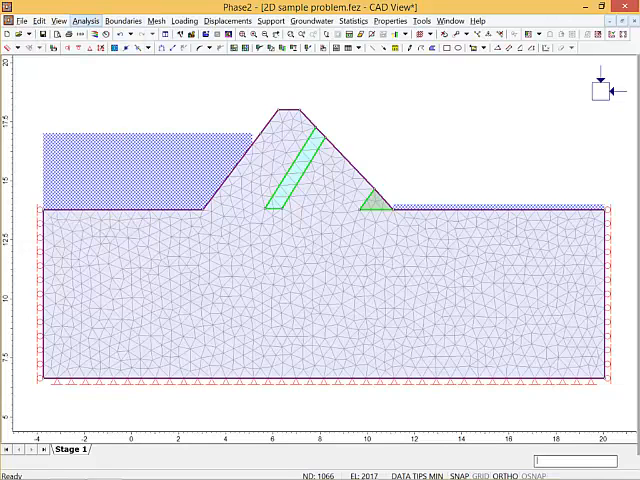
{"action": "mouse_move", "coordinate": [110, 52]}
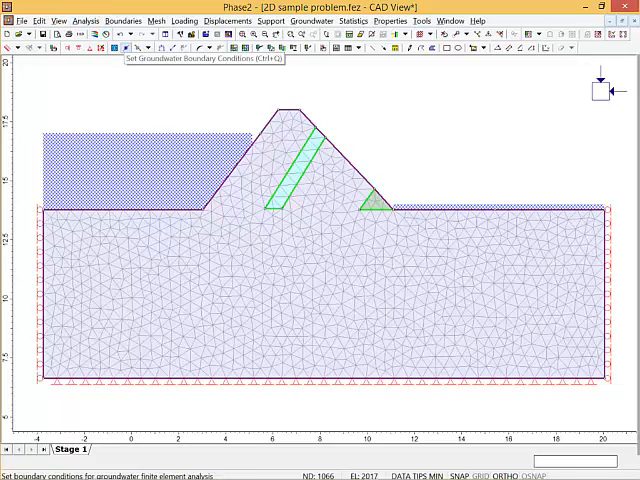
{"action": "left_click", "coordinate": [122, 18]}
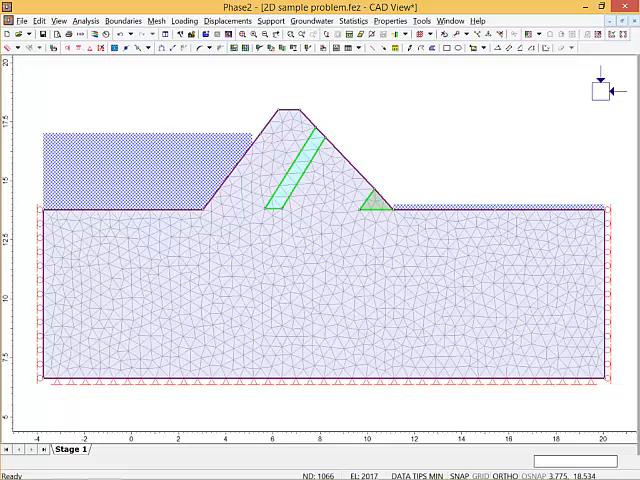
{"action": "left_click", "coordinate": [122, 18]}
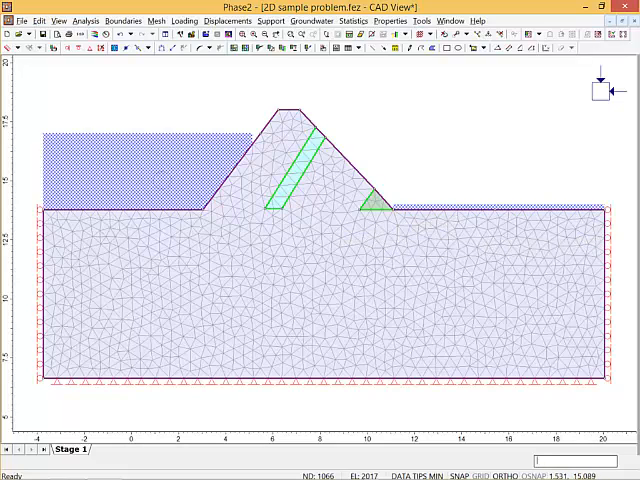
Bring up Groundwater > Set Boundary Conditions, showing the dam's existing boundary conditions.
{"action": "left_click", "coordinate": [124, 16]}
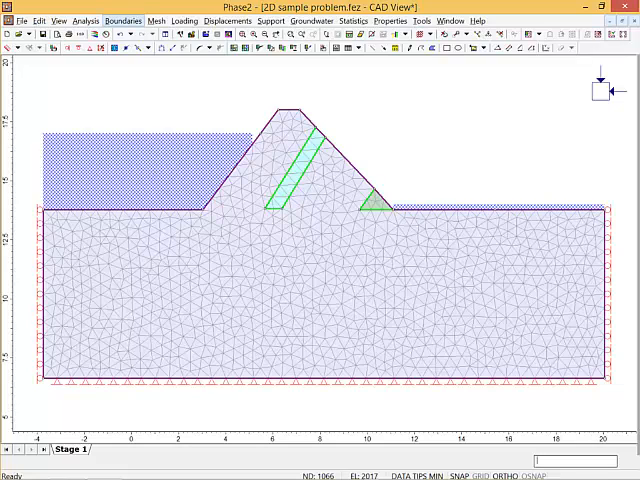
{"action": "left_click", "coordinate": [122, 16]}
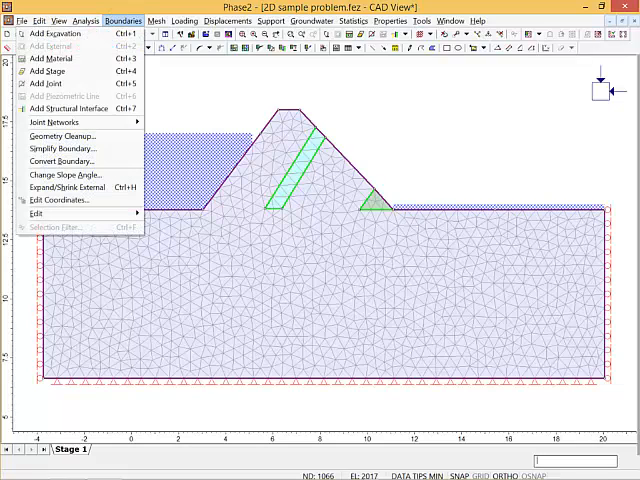
{"action": "mouse_move", "coordinate": [62, 122]}
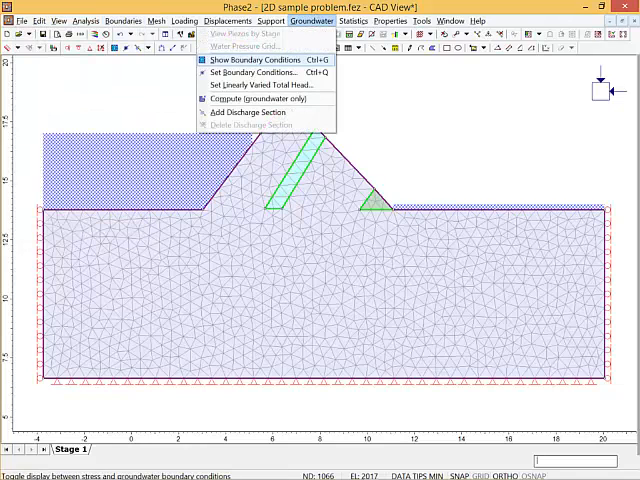
{"action": "left_click", "coordinate": [256, 72]}
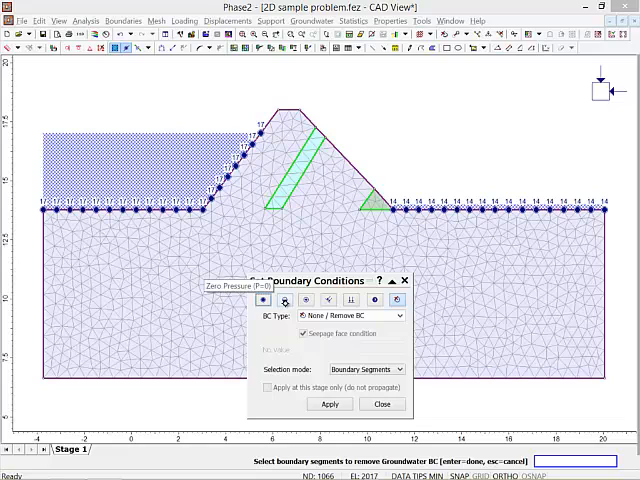
{"action": "mouse_move", "coordinate": [284, 300]}
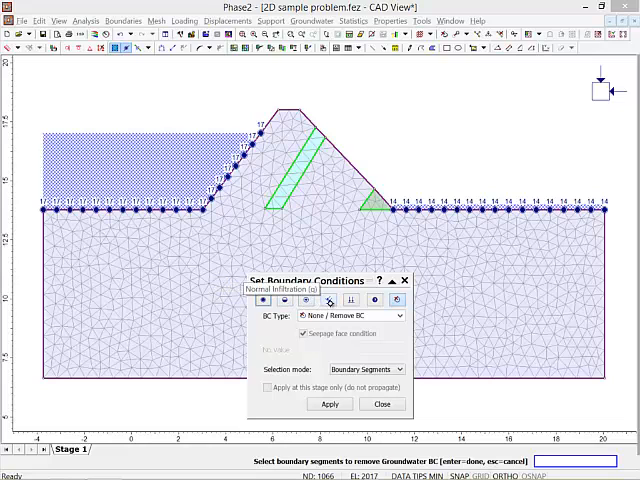
{"action": "mouse_move", "coordinate": [324, 302]}
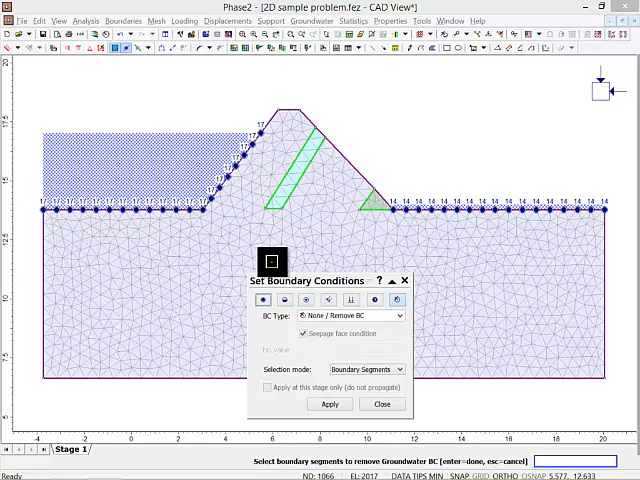
{"action": "mouse_move", "coordinate": [176, 218]}
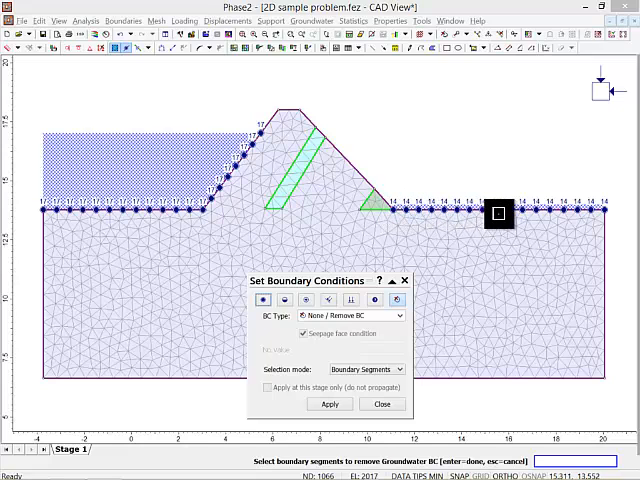
{"action": "mouse_move", "coordinate": [492, 200]}
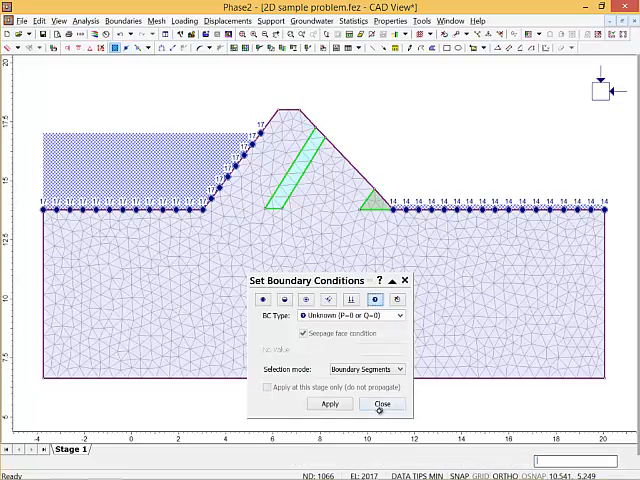
{"action": "left_click", "coordinate": [384, 404]}
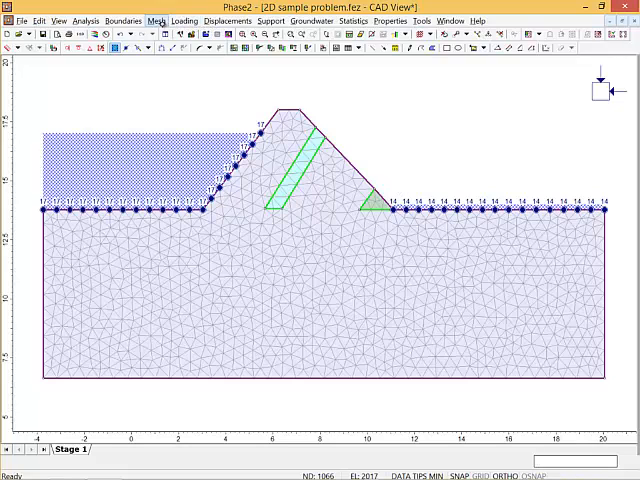
{"action": "mouse_move", "coordinate": [260, 222]}
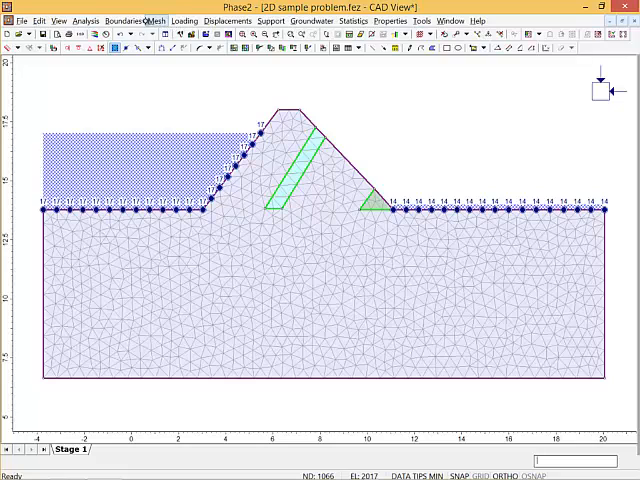
{"action": "mouse_move", "coordinate": [262, 20]}
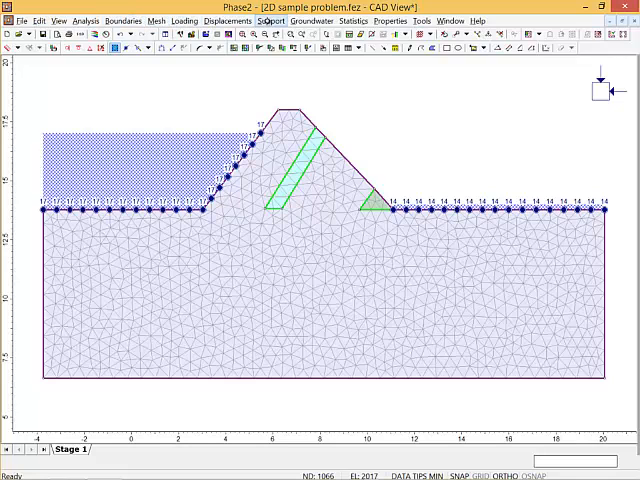
Bring up Properties > Define Materials showing the Silty Sand parameters.
{"action": "left_click", "coordinate": [396, 20]}
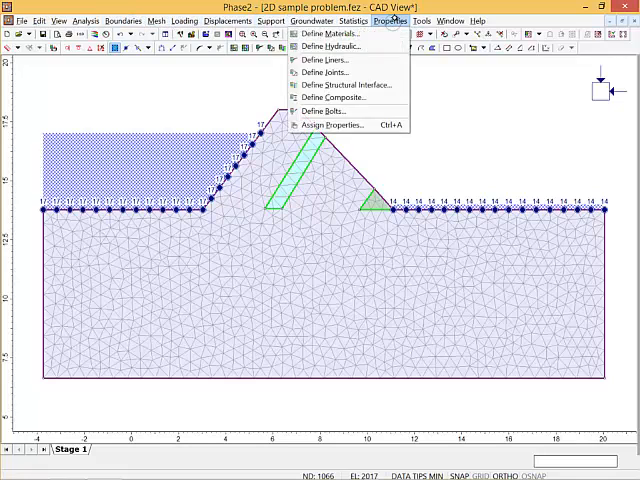
{"action": "mouse_move", "coordinate": [330, 46]}
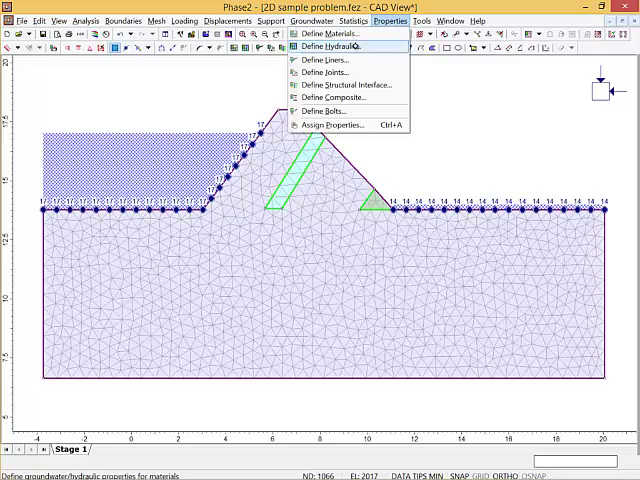
{"action": "left_click", "coordinate": [322, 44]}
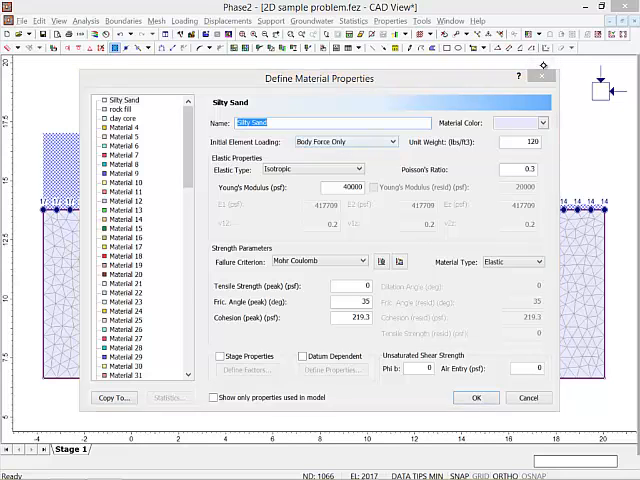
Review hydraulic properties of Silty Sand, clay core and rock fill, keeping the Simple model.
{"action": "left_click", "coordinate": [474, 396]}
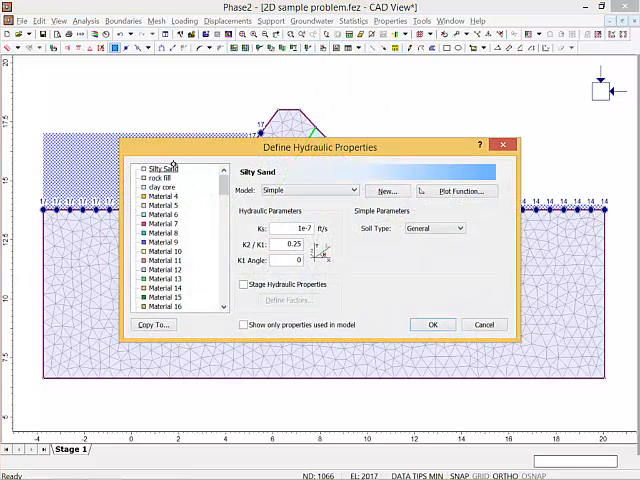
{"action": "left_click", "coordinate": [158, 186]}
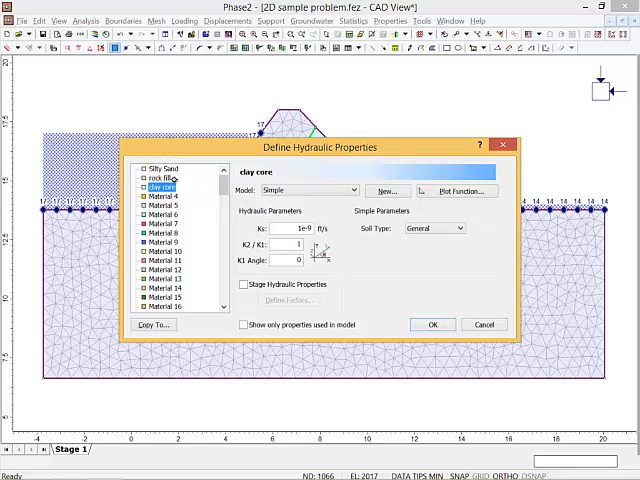
{"action": "left_click", "coordinate": [164, 168]}
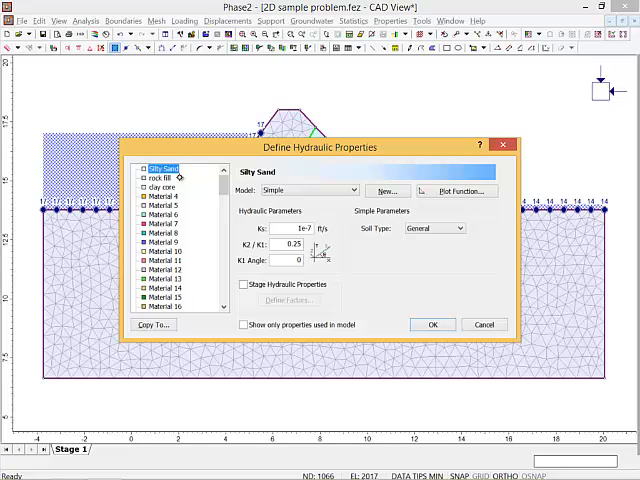
{"action": "mouse_move", "coordinate": [344, 208]}
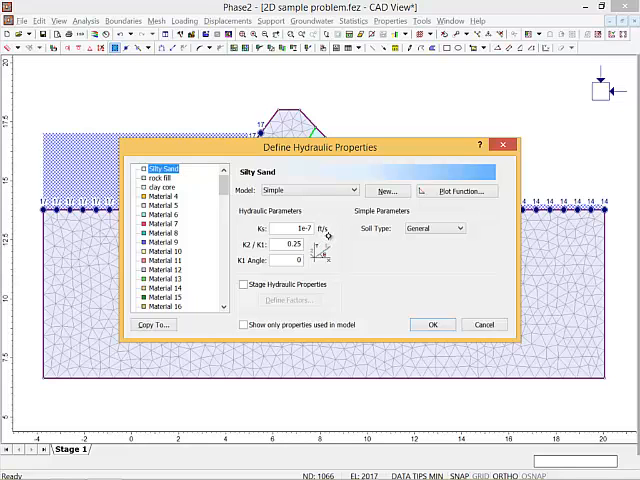
{"action": "mouse_move", "coordinate": [388, 240]}
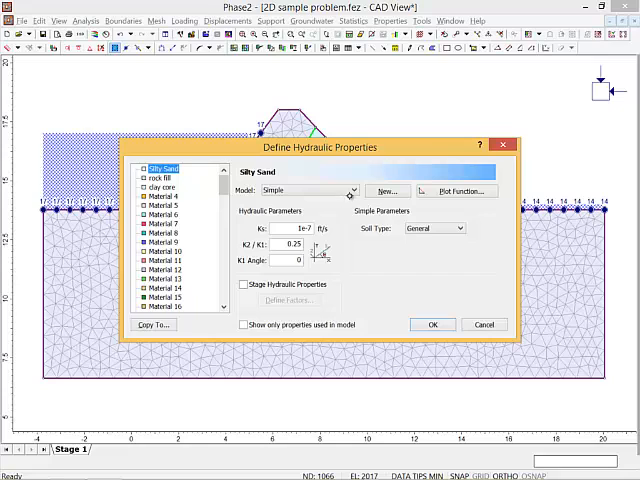
{"action": "left_click", "coordinate": [348, 190]}
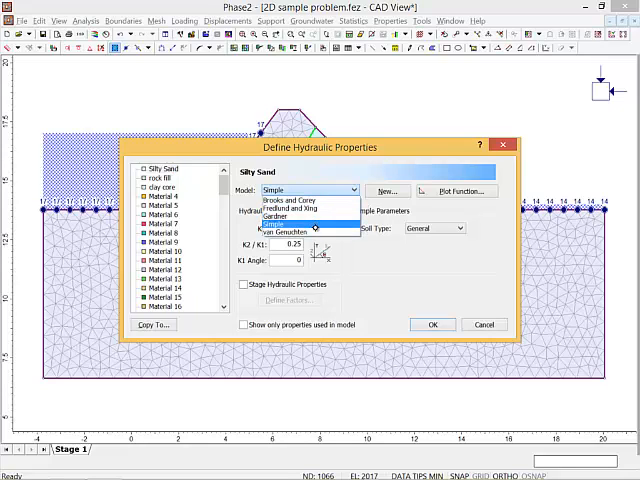
{"action": "mouse_move", "coordinate": [290, 232]}
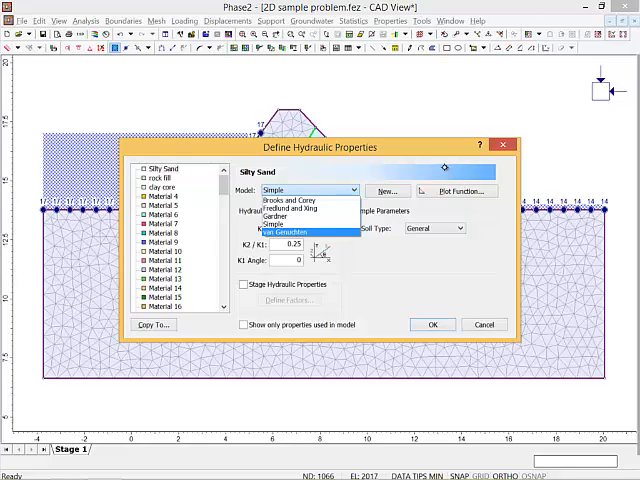
{"action": "left_click", "coordinate": [290, 224]}
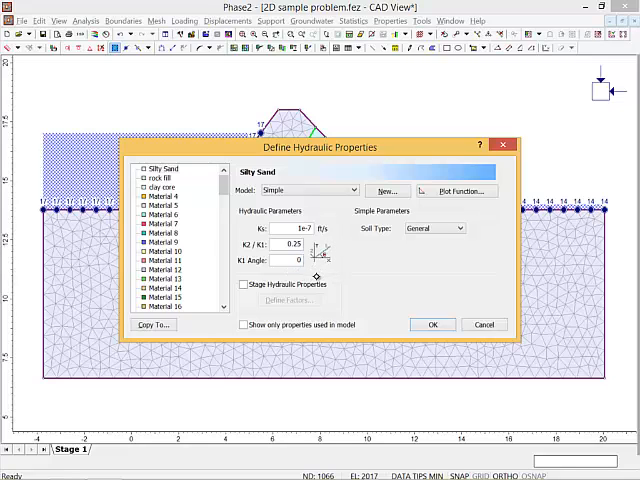
{"action": "mouse_move", "coordinate": [322, 268]}
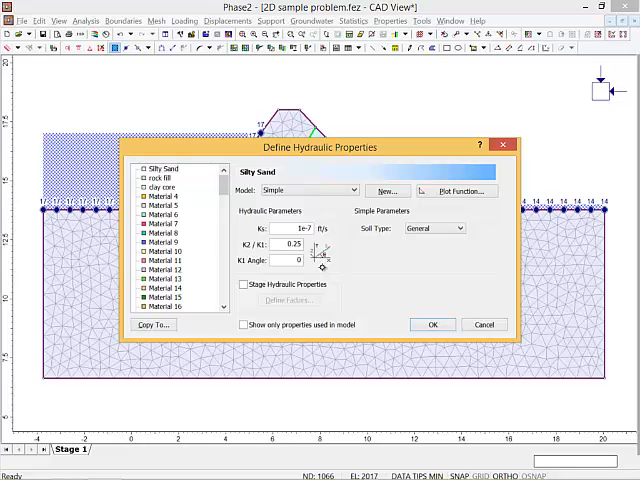
{"action": "mouse_move", "coordinate": [310, 250]}
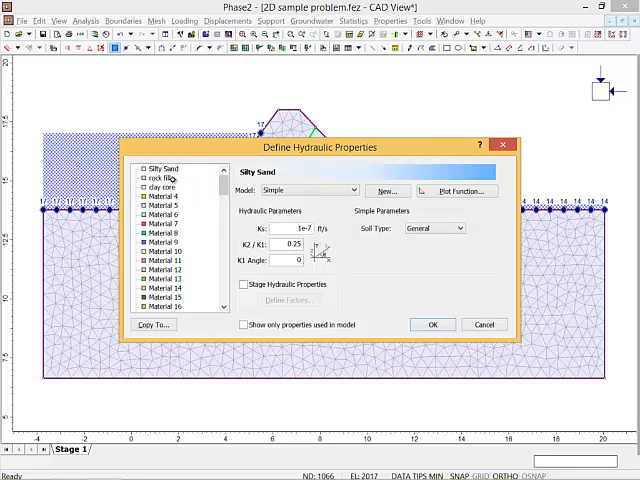
{"action": "left_click", "coordinate": [160, 178]}
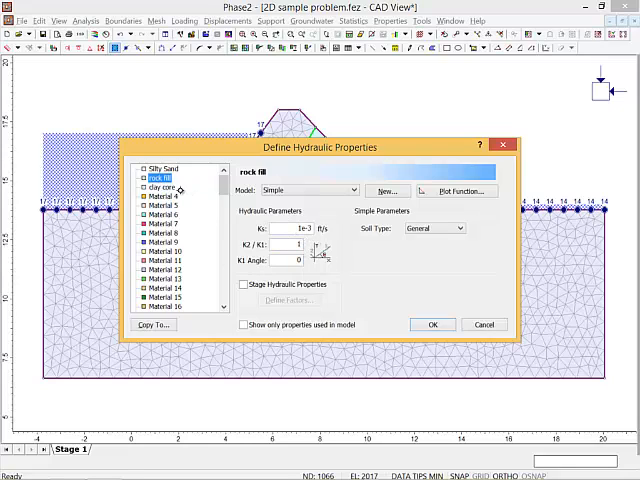
{"action": "left_click", "coordinate": [160, 188]}
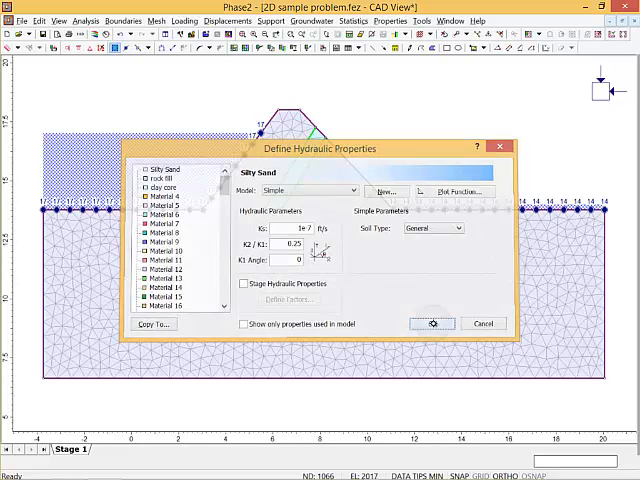
Accept the hydraulic properties, launch Compute and confirm saving the model file.
{"action": "left_click", "coordinate": [432, 324]}
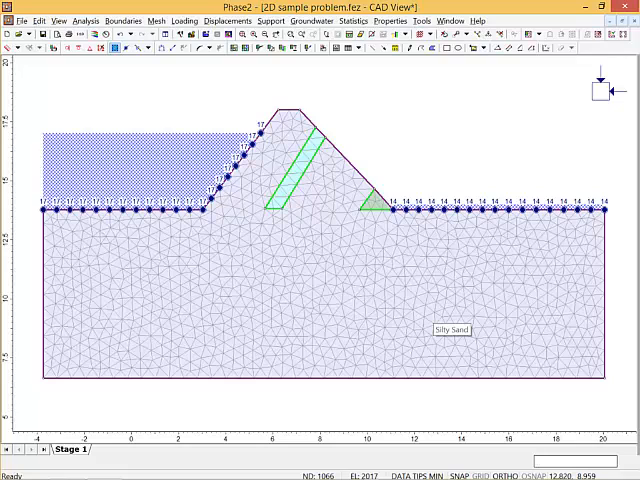
{"action": "left_click", "coordinate": [156, 20]}
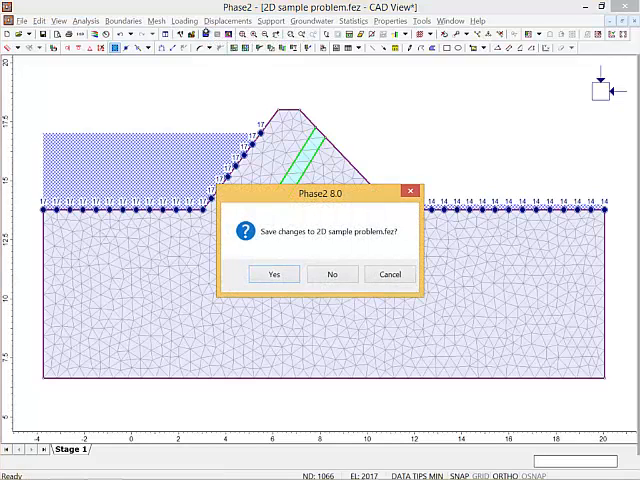
{"action": "left_click", "coordinate": [272, 272]}
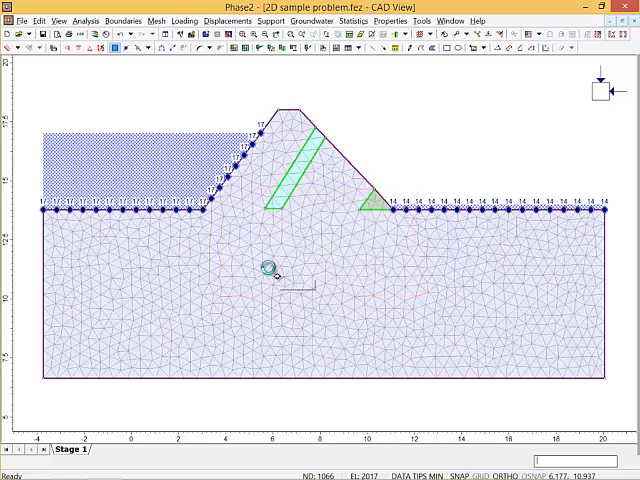
{"action": "mouse_move", "coordinate": [264, 270]}
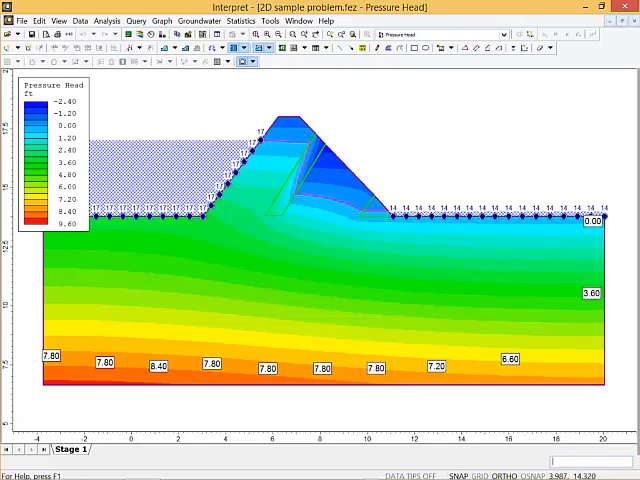
Switch the contoured data type from Pressure Head to Total Head.
{"action": "left_click", "coordinate": [500, 36]}
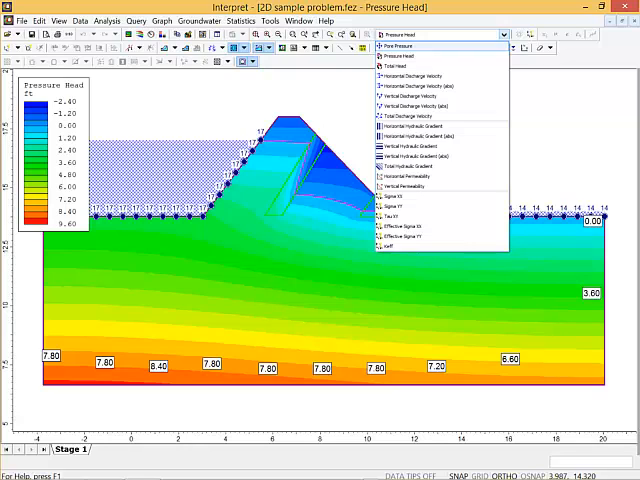
{"action": "left_click", "coordinate": [400, 56]}
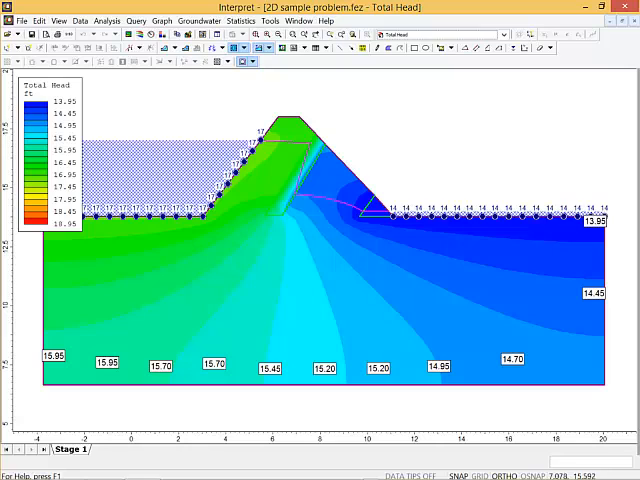
{"action": "mouse_move", "coordinate": [420, 250]}
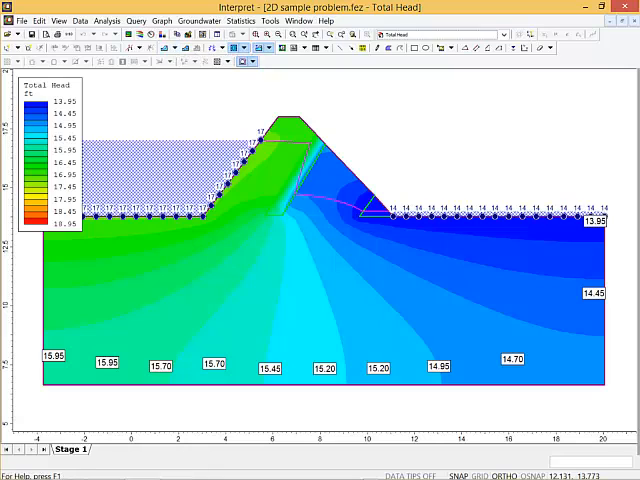
{"action": "mouse_move", "coordinate": [228, 48]}
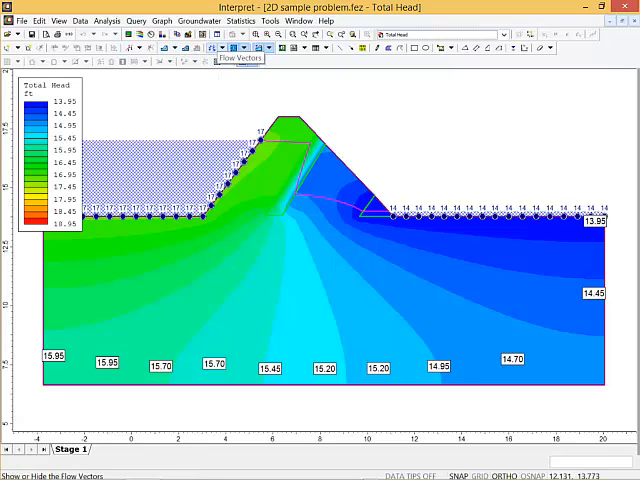
Show flow vectors and start a new flow line with default Flow Line Options.
{"action": "left_click", "coordinate": [224, 48]}
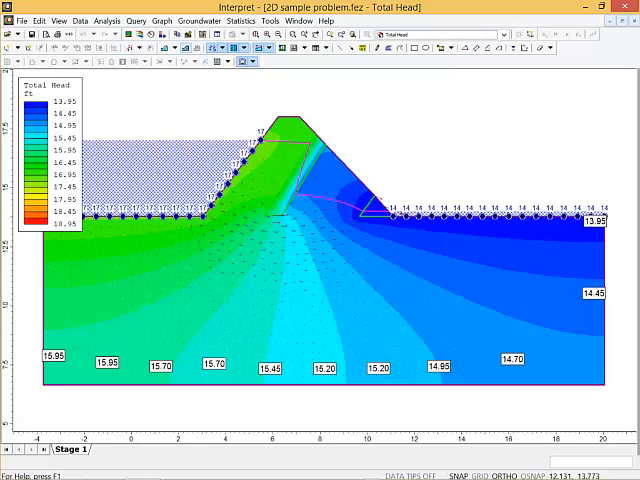
{"action": "left_click", "coordinate": [166, 48]}
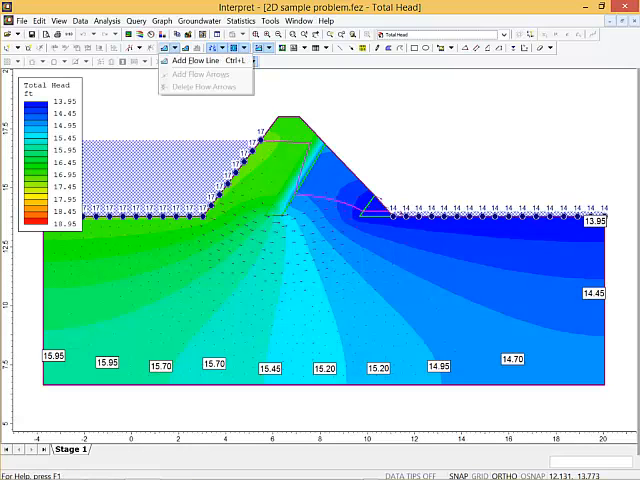
{"action": "left_click", "coordinate": [188, 60]}
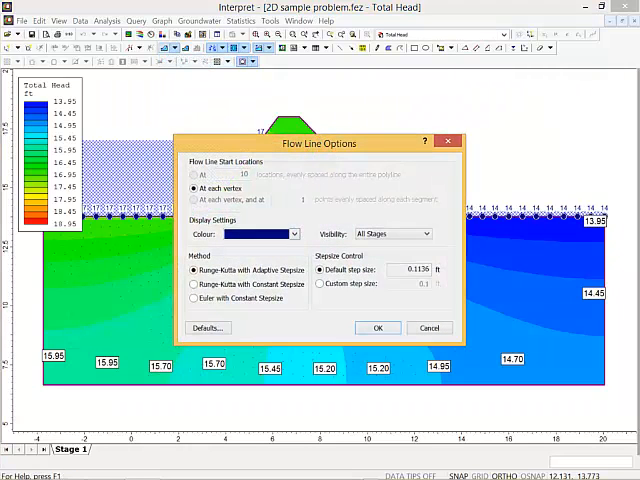
{"action": "left_click", "coordinate": [378, 328]}
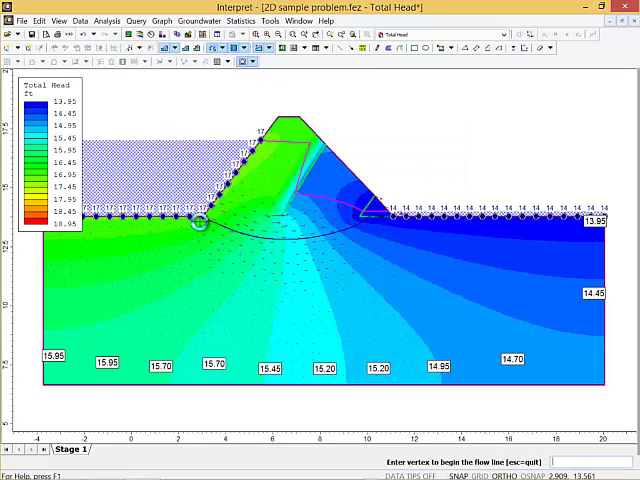
{"action": "mouse_move", "coordinate": [178, 224]}
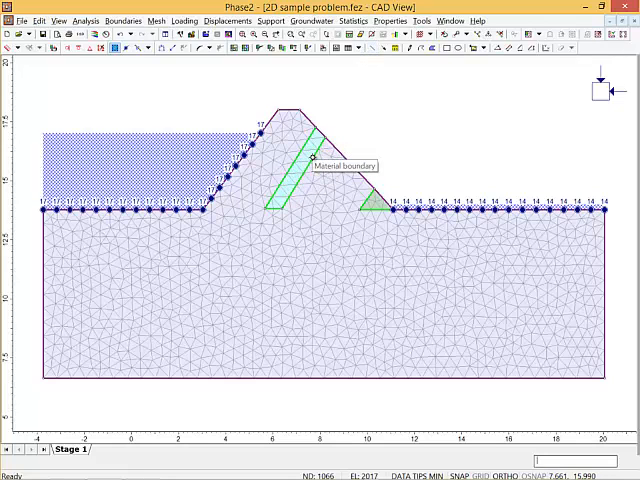
{"action": "mouse_move", "coordinate": [308, 168]}
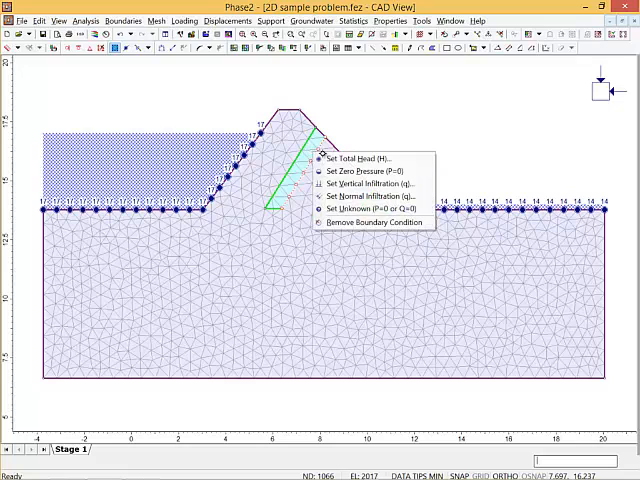
{"action": "mouse_move", "coordinate": [360, 222]}
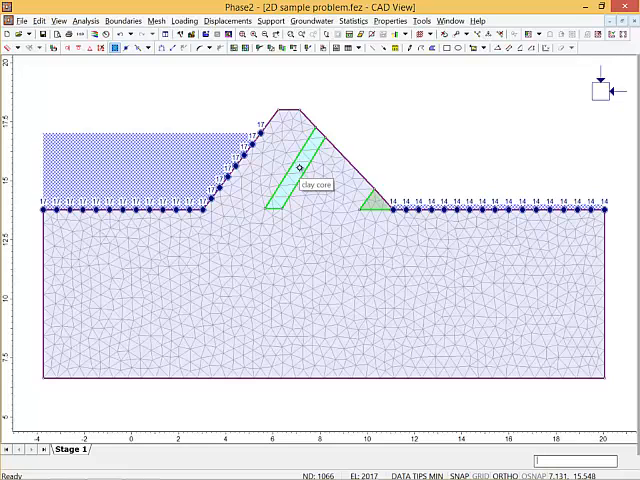
Assign a material to the inclined strip via its right-click Assign Material command.
{"action": "right_click", "coordinate": [296, 164]}
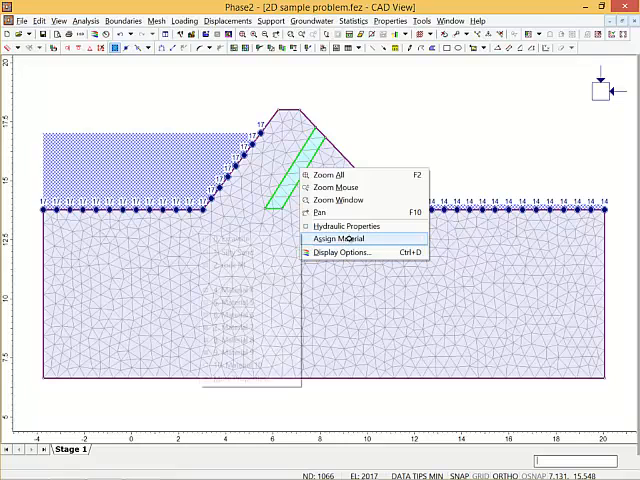
{"action": "left_click", "coordinate": [336, 238]}
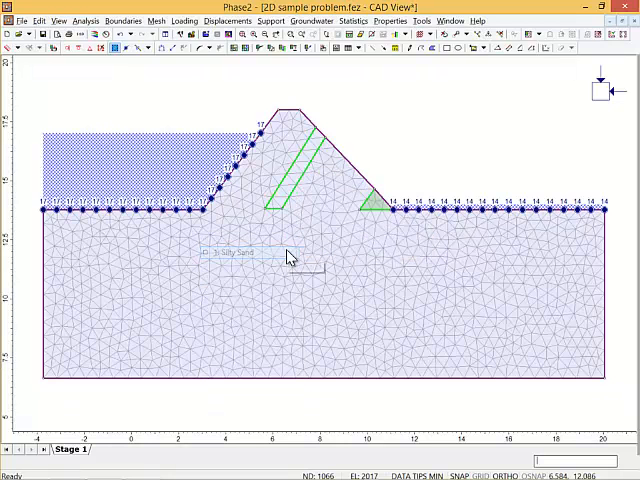
{"action": "mouse_move", "coordinate": [398, 140]}
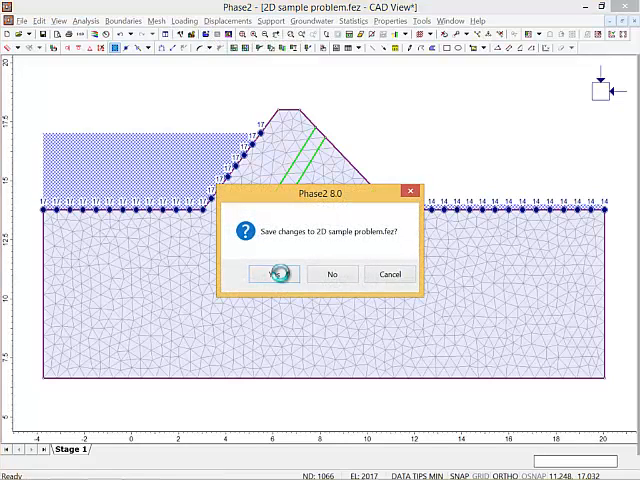
Save the revised model, reload its results in Interpret and contour Total Head.
{"action": "left_click", "coordinate": [276, 272]}
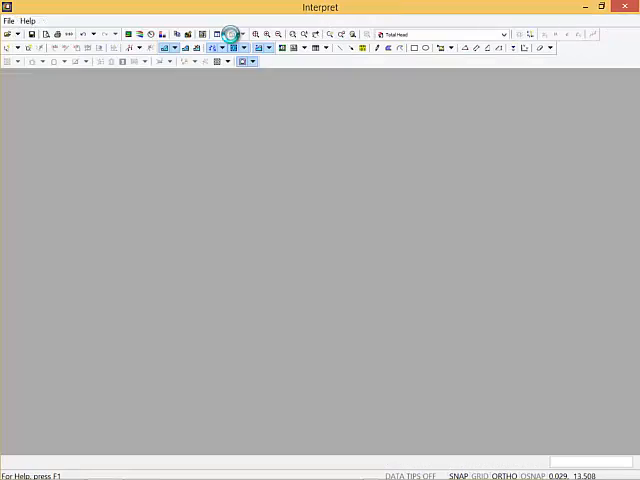
{"action": "left_click", "coordinate": [228, 32]}
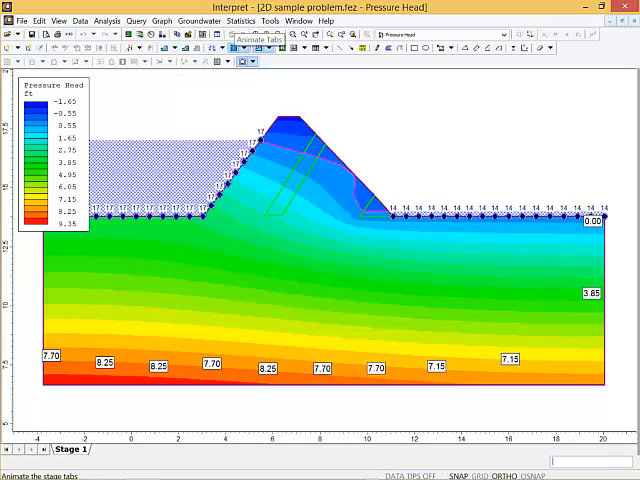
{"action": "left_click", "coordinate": [488, 34]}
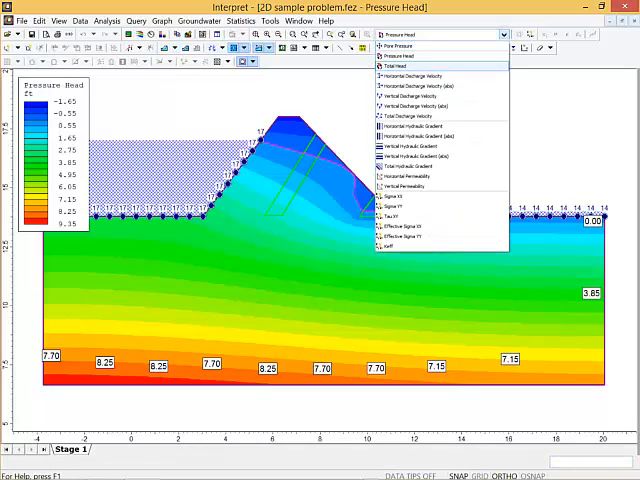
{"action": "left_click", "coordinate": [396, 64]}
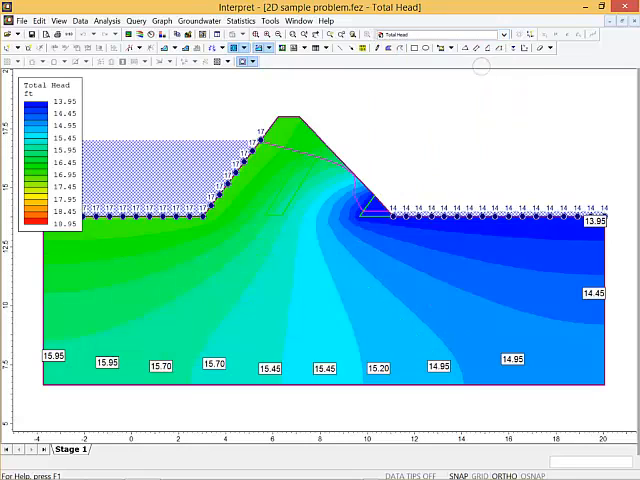